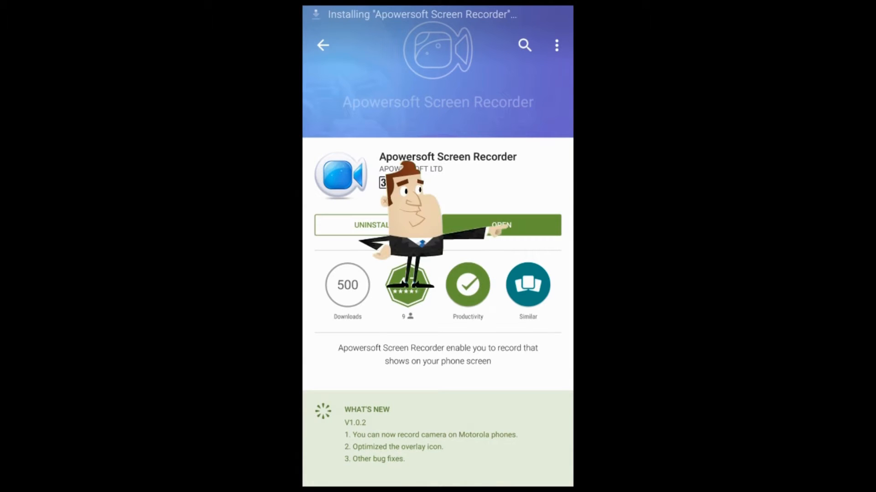
Launch the newly installed Apowersoft Screen Recorder and start recording the phone screen
left_click(501, 225)
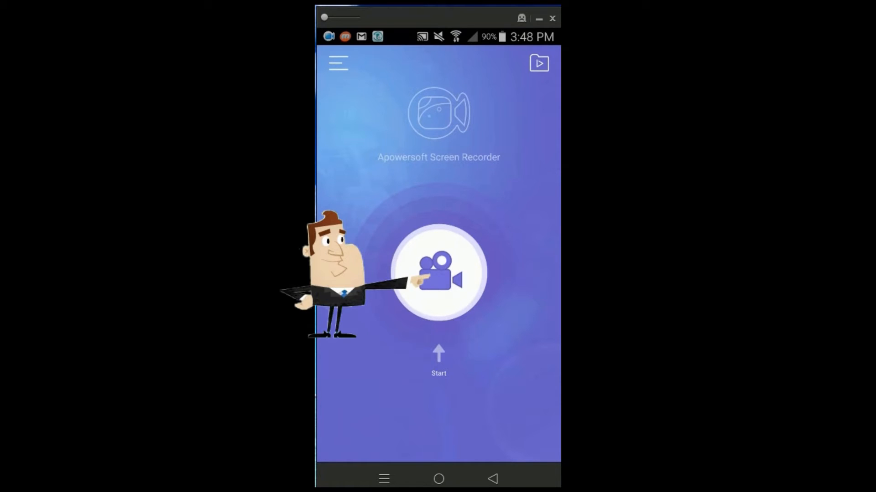
left_click(439, 273)
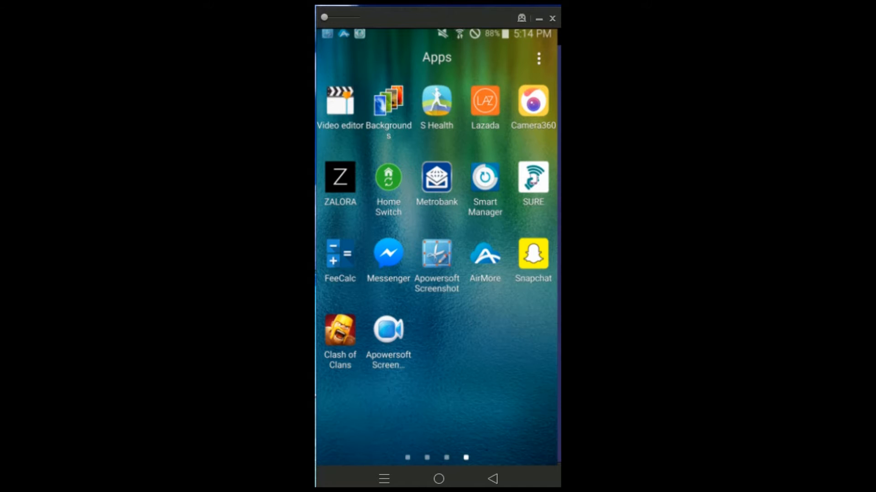
Launch Snapchat from the Apps screen so its screens get captured in the recording
left_click(532, 255)
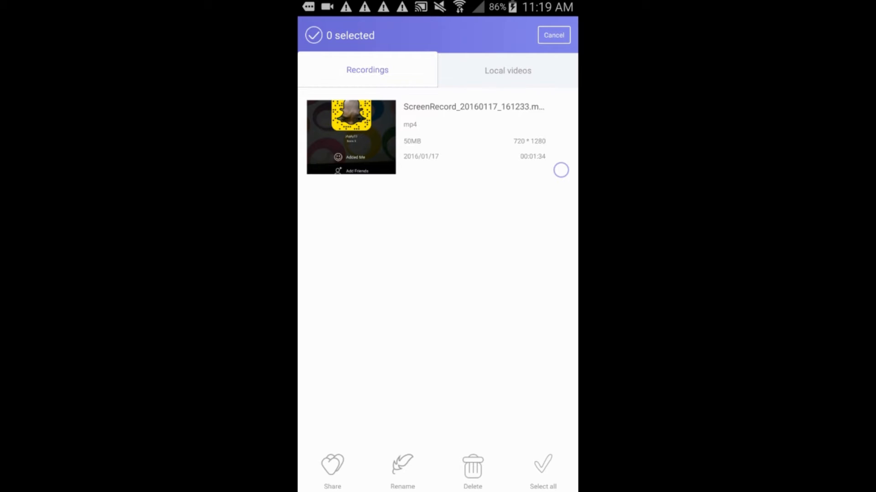
Select the Snapchat ScreenRecord mp4 and bring up its sharing options
left_click(332, 469)
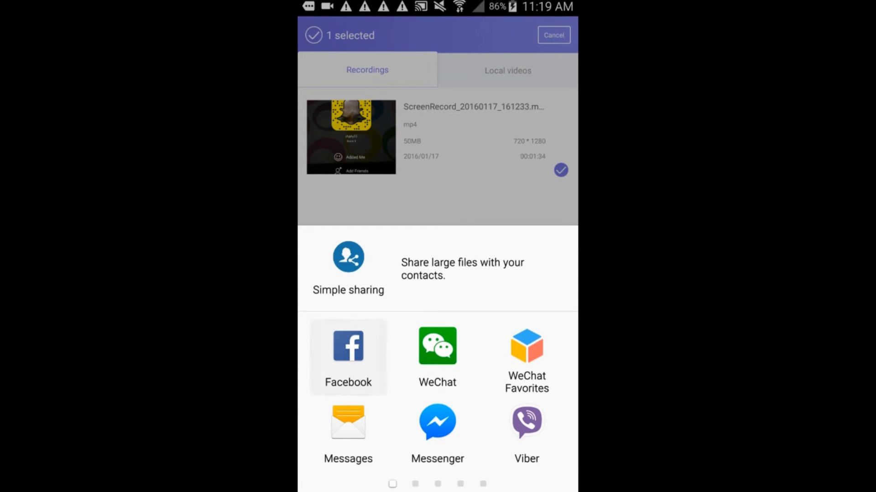
left_click(347, 346)
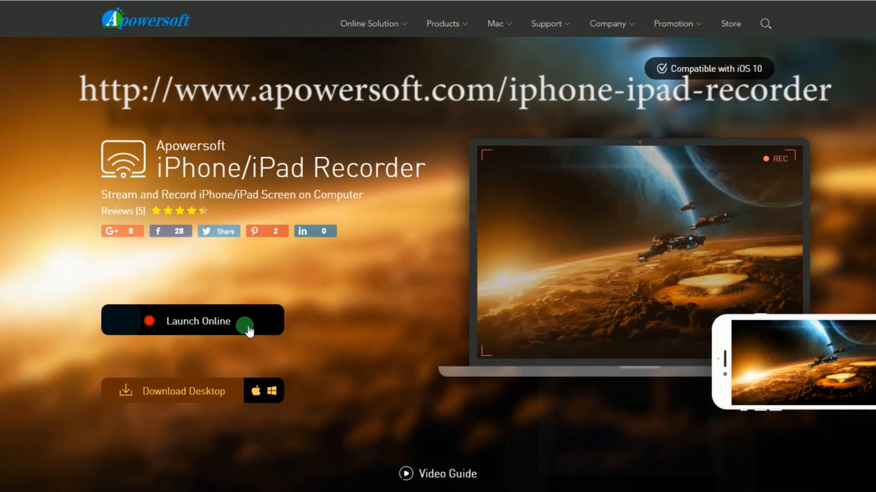
Scroll the iPhone/iPad Recorder product page to its launch and download options
scroll("down", 3)
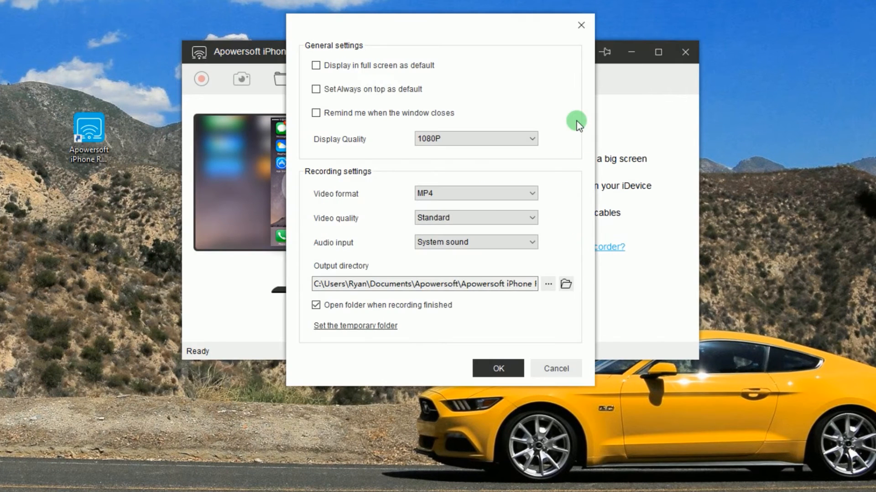
mouse_move(328, 148)
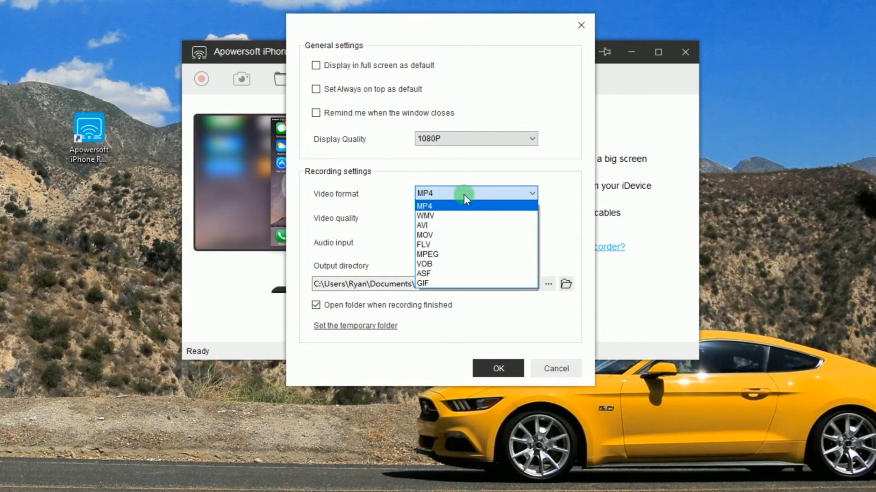
Keep MP4 video format, Standard quality and System sound audio in the recorder settings
left_click(424, 205)
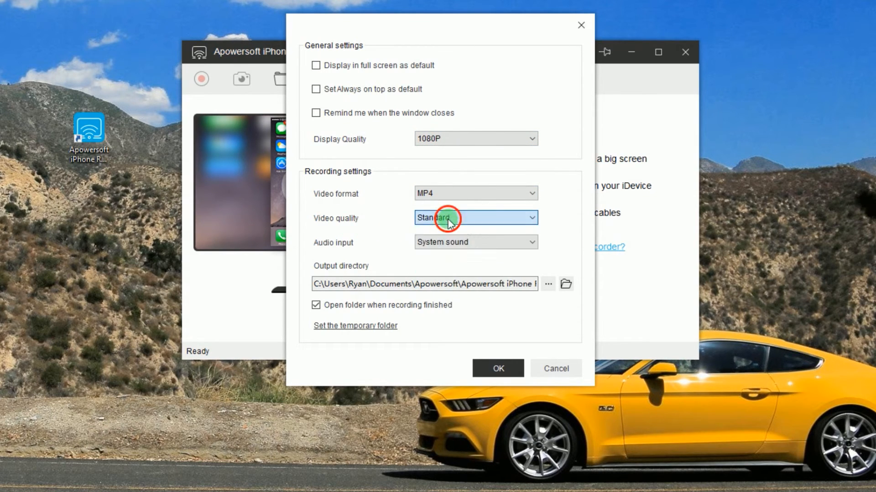
left_click(476, 242)
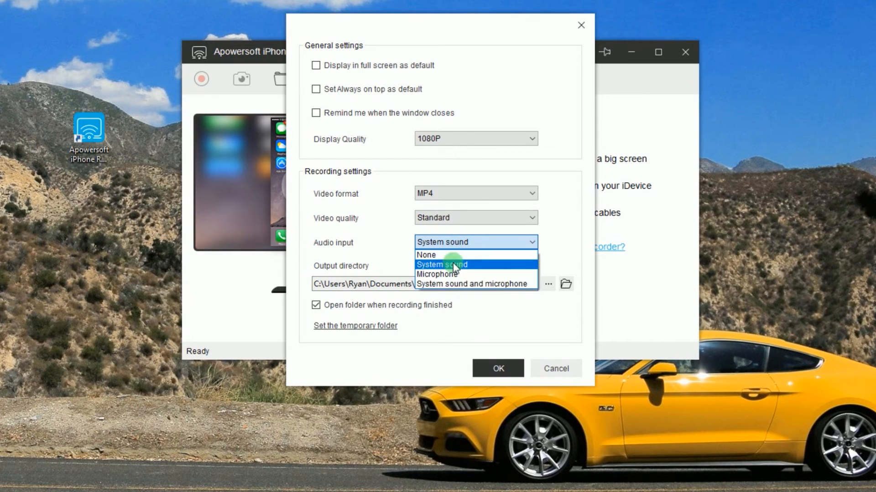
left_click(497, 369)
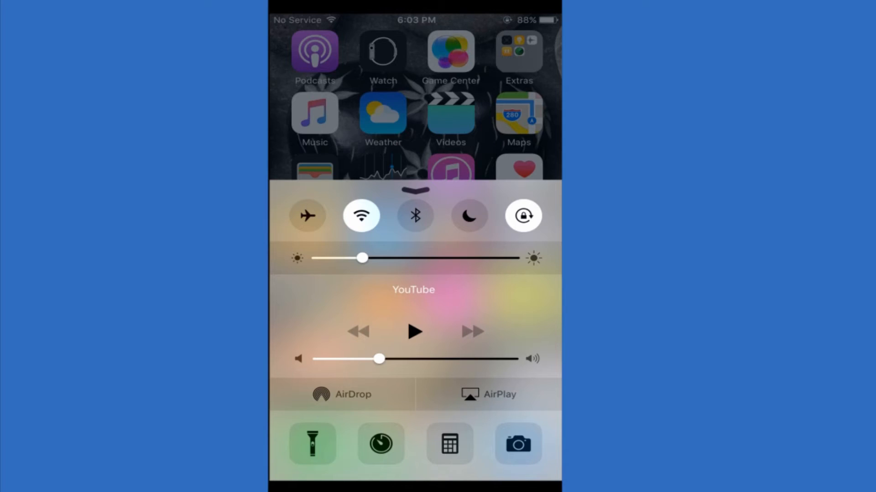
Mirror the iPhone via AirPlay to the Apowersoft computer entry
left_click(487, 394)
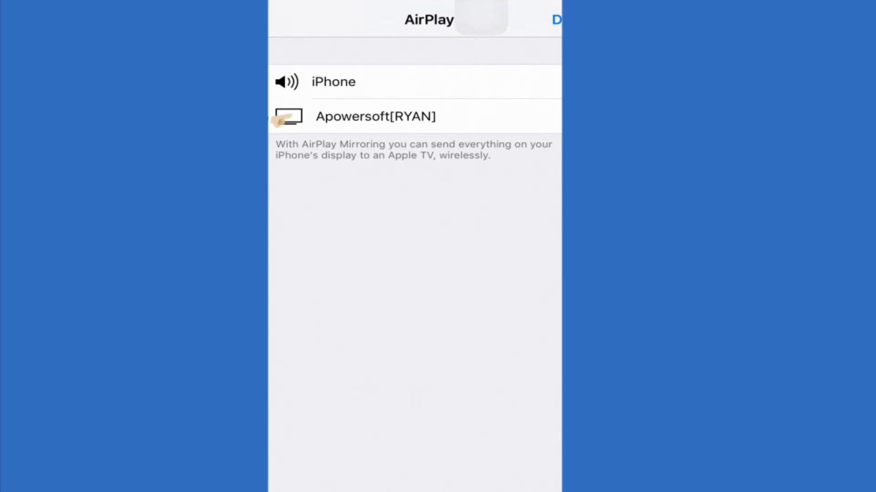
left_click(375, 116)
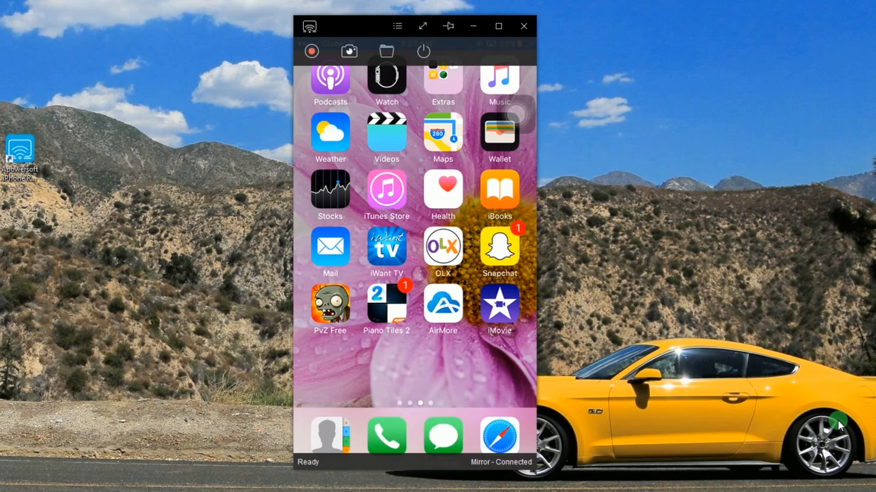
Browse Snapchat's chat and camera on the mirrored iPhone and record the camera screen
left_click(499, 248)
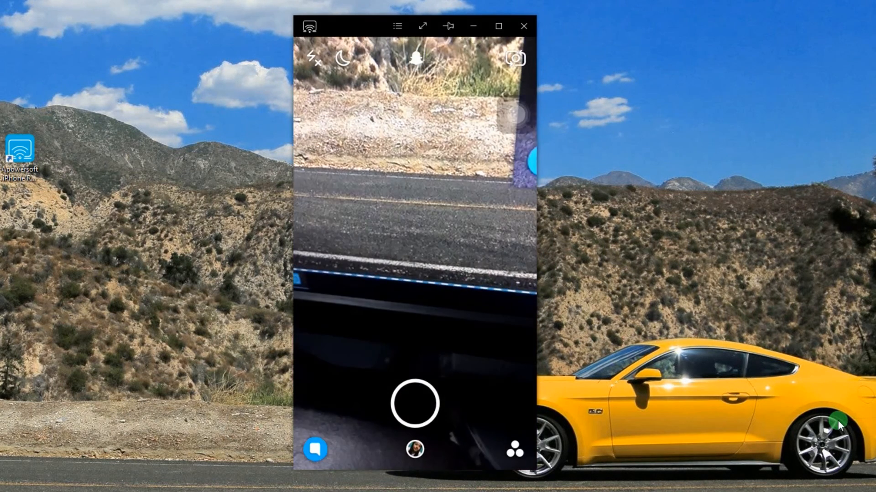
left_click(315, 449)
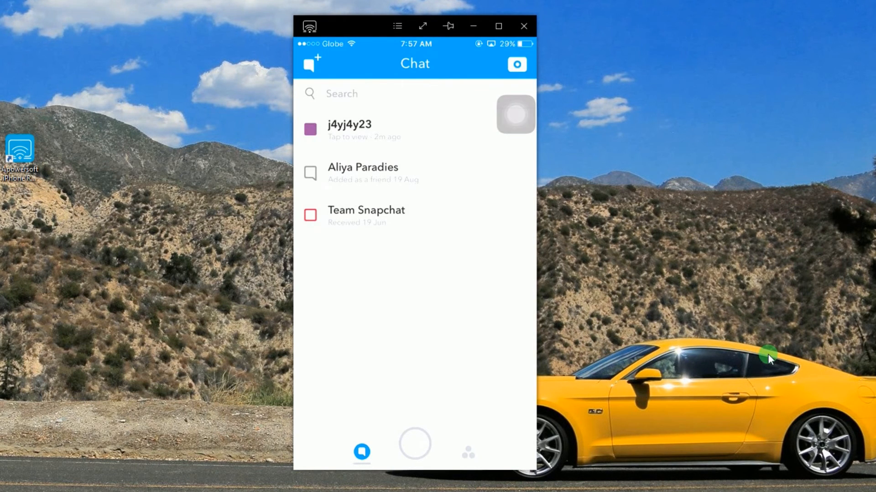
left_click(310, 51)
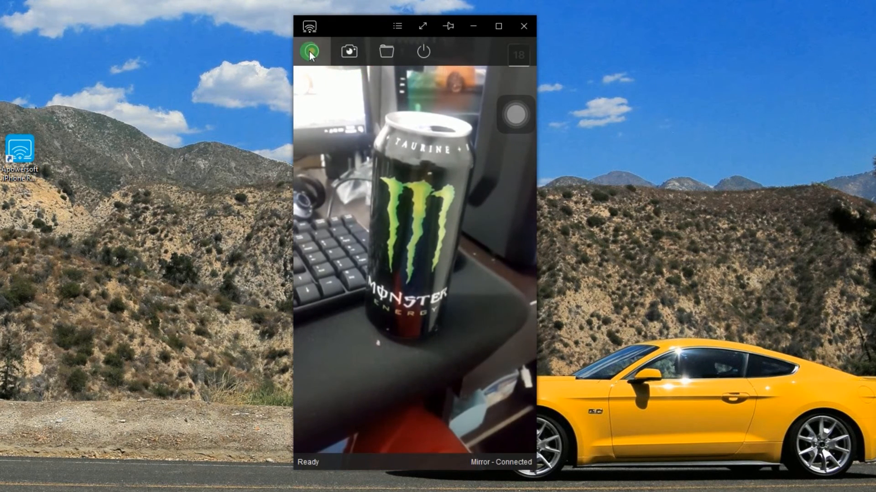
left_click(310, 51)
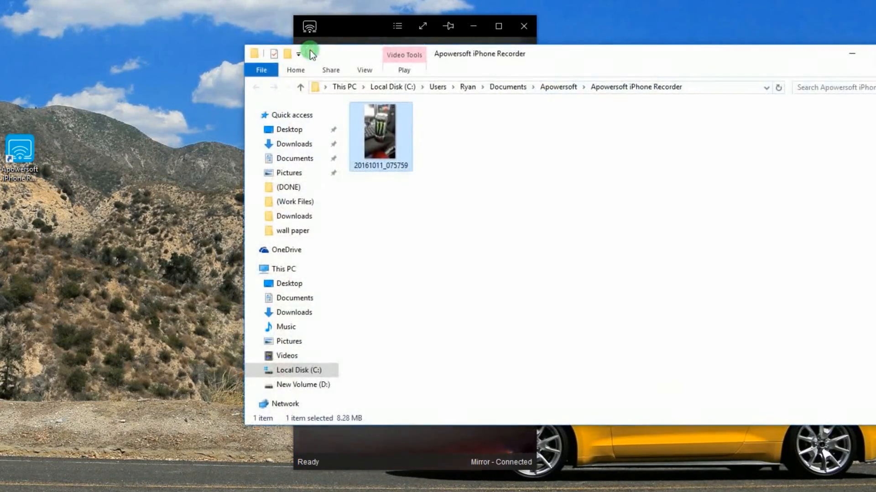
mouse_move(563, 168)
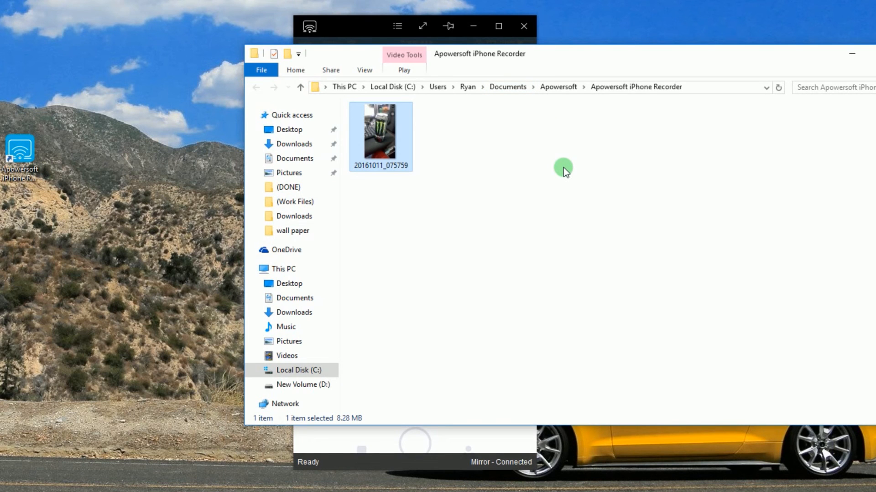
mouse_move(384, 142)
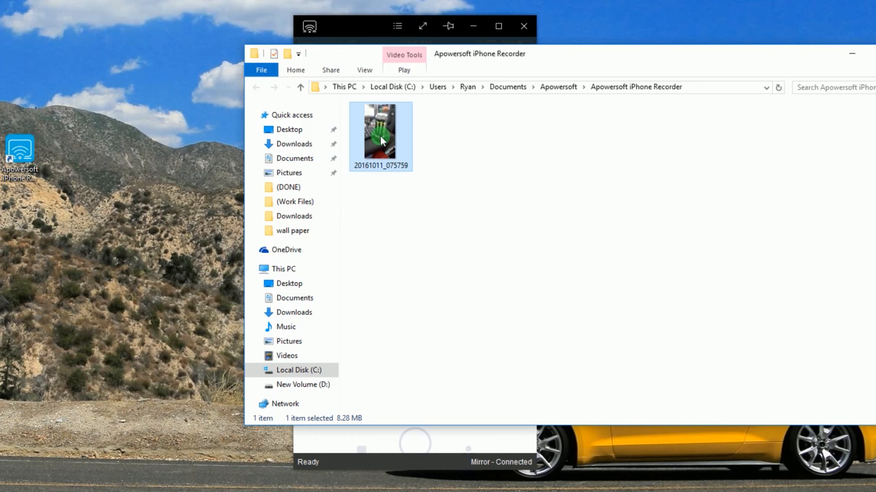
Play the recorded video 20161011_075759 from the output folder
double_click(380, 129)
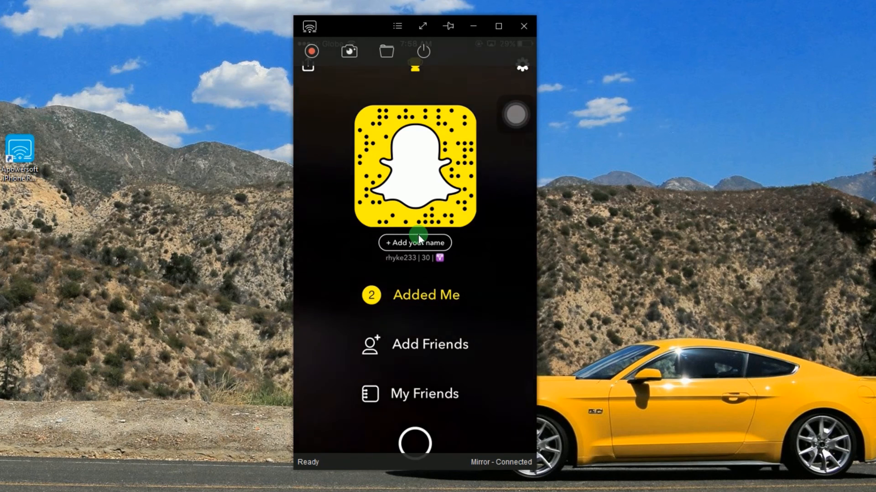
mouse_move(422, 51)
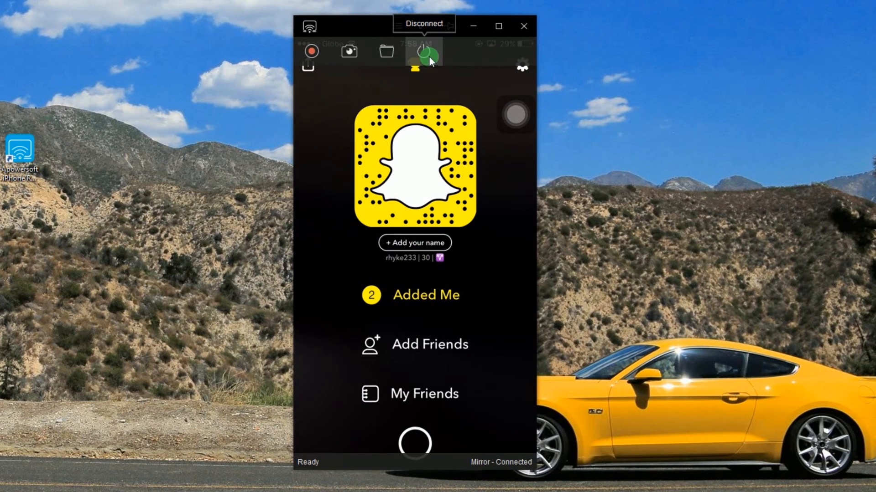